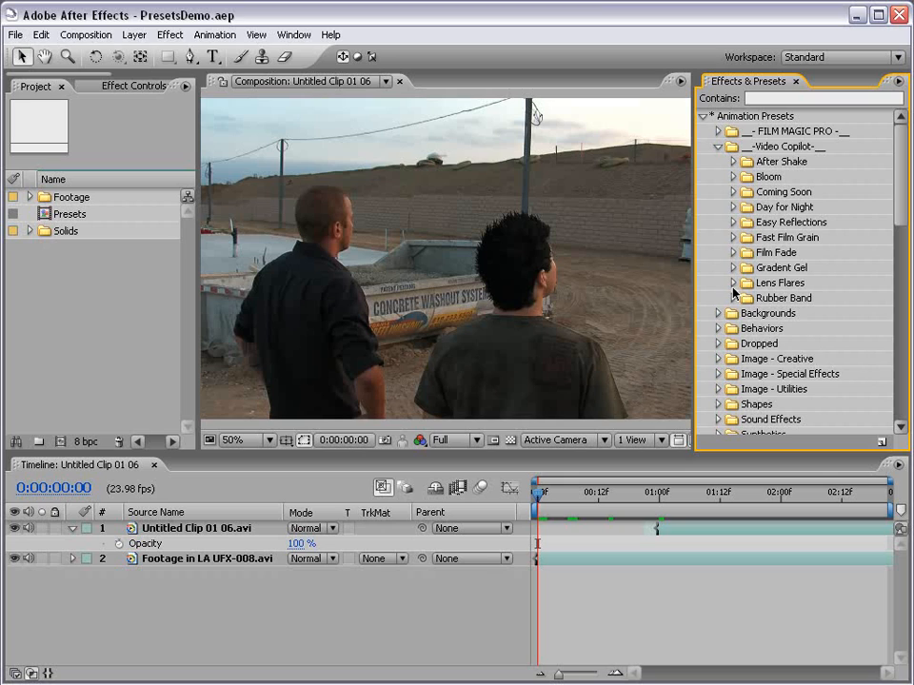
{"action": "mouse_move", "coordinate": [757, 286]}
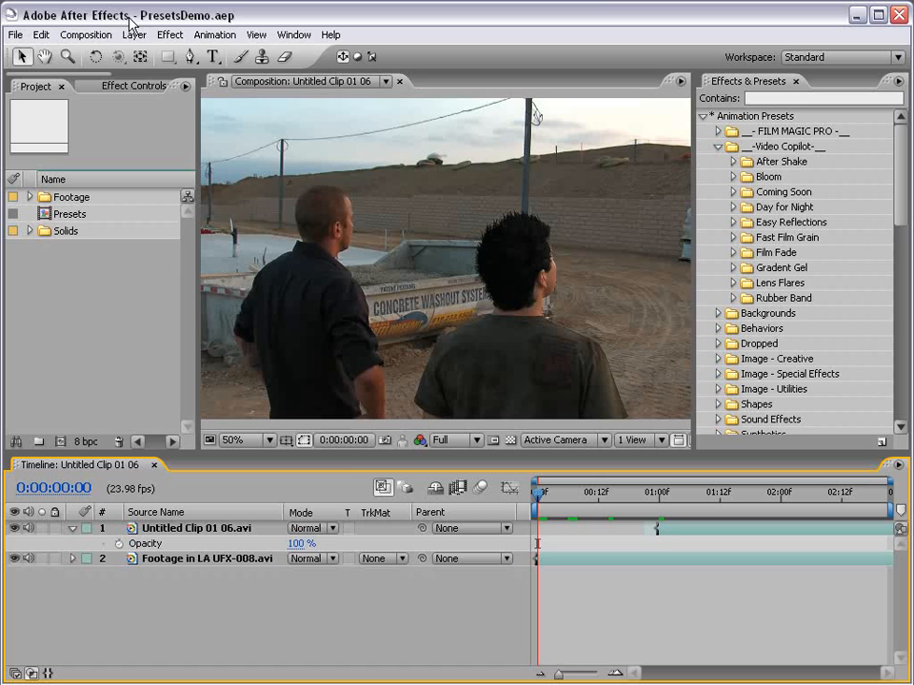
Create a new black solid layer, Black Solid 1, on top of both footage clips.
{"action": "left_click", "coordinate": [134, 34]}
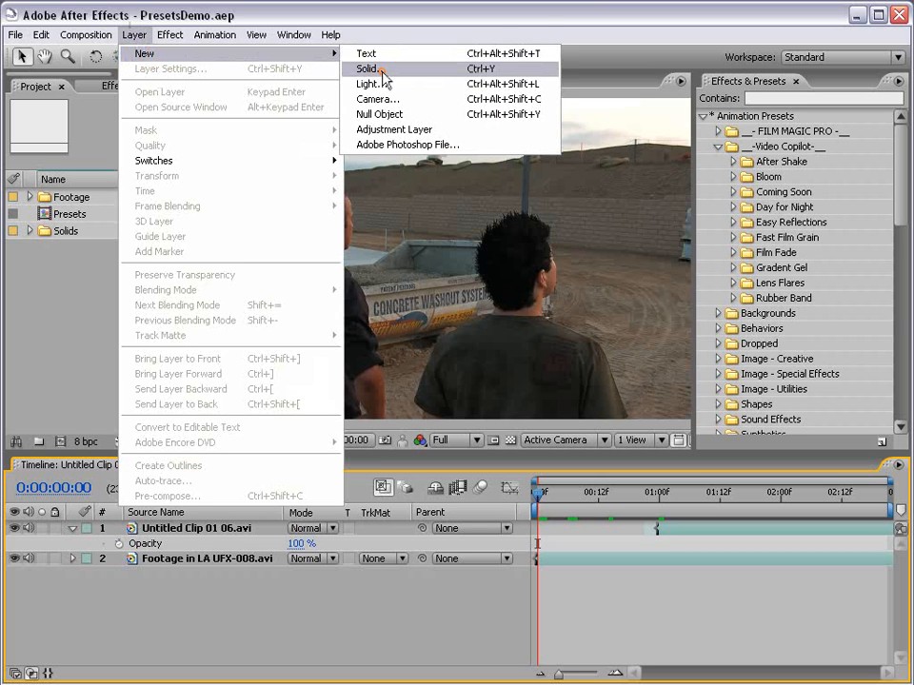
{"action": "left_click", "coordinate": [368, 69]}
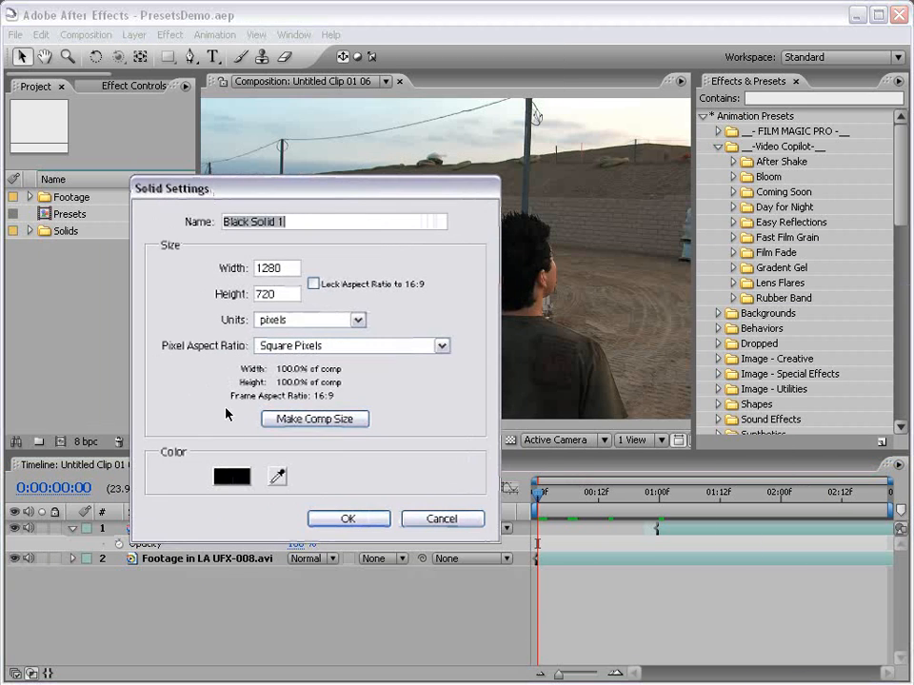
{"action": "left_click", "coordinate": [231, 476]}
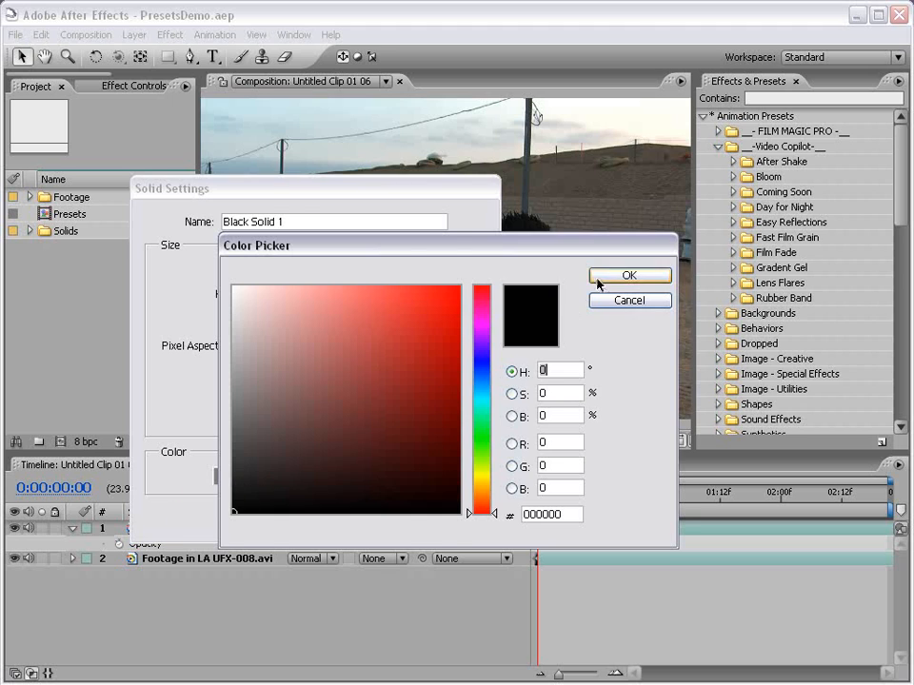
{"action": "left_click", "coordinate": [629, 275]}
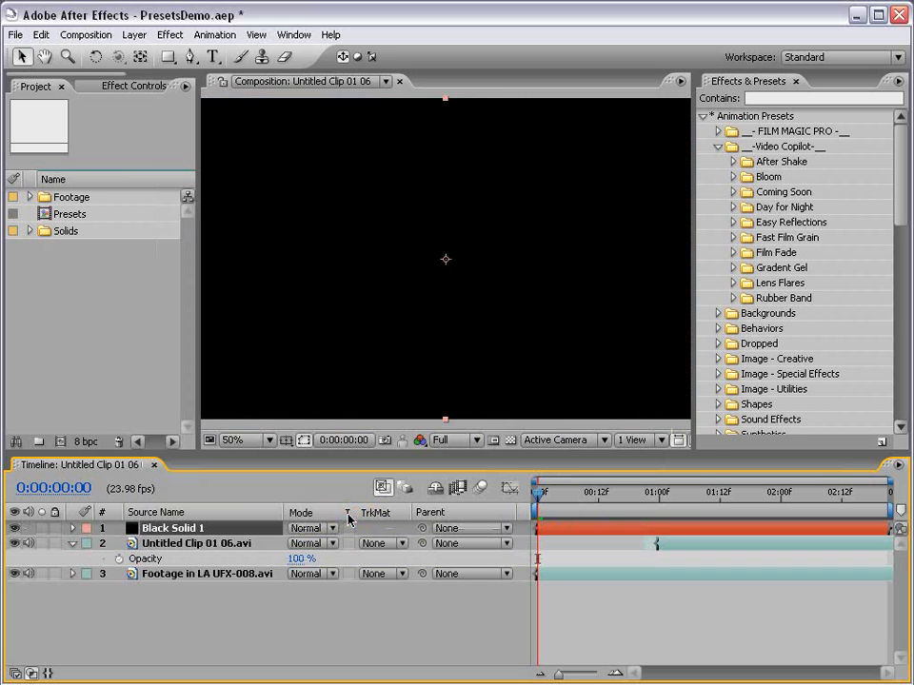
{"action": "mouse_move", "coordinate": [726, 287]}
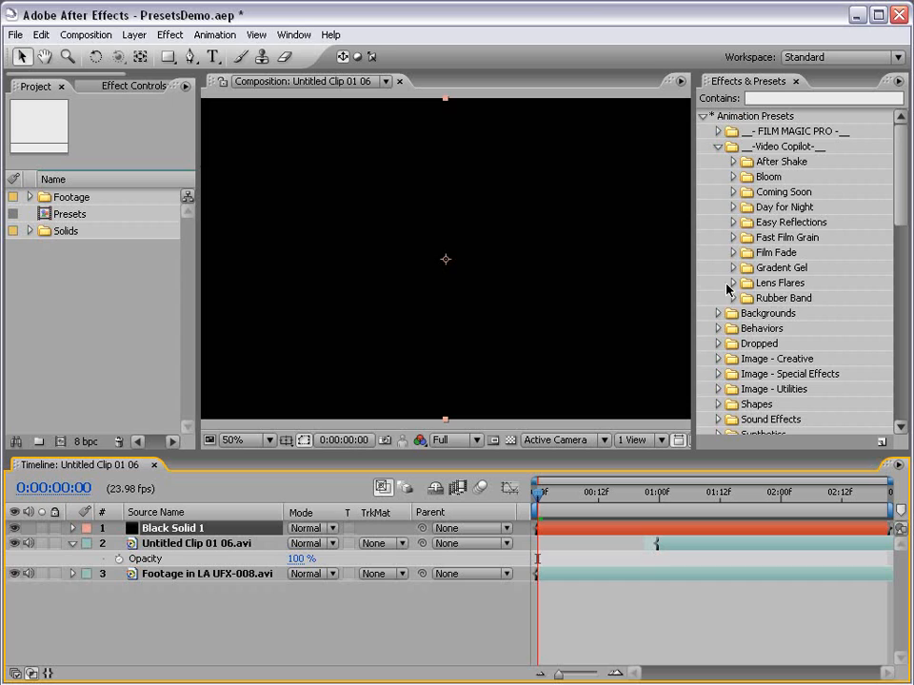
Apply the Lens Flares AutoBright preset to Black Solid 1.
{"action": "left_click", "coordinate": [731, 283]}
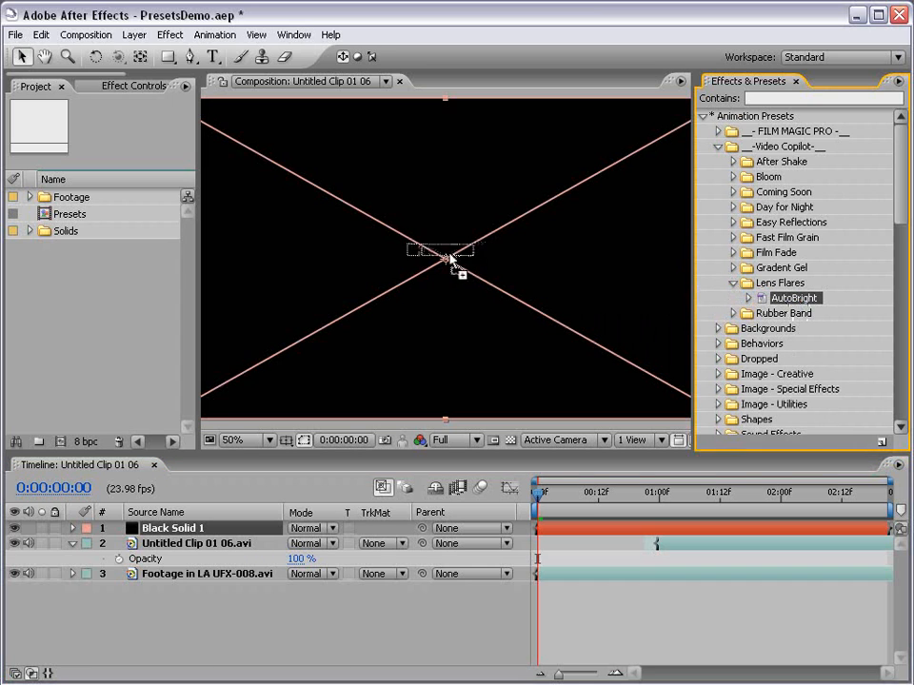
{"action": "double_click", "coordinate": [795, 298]}
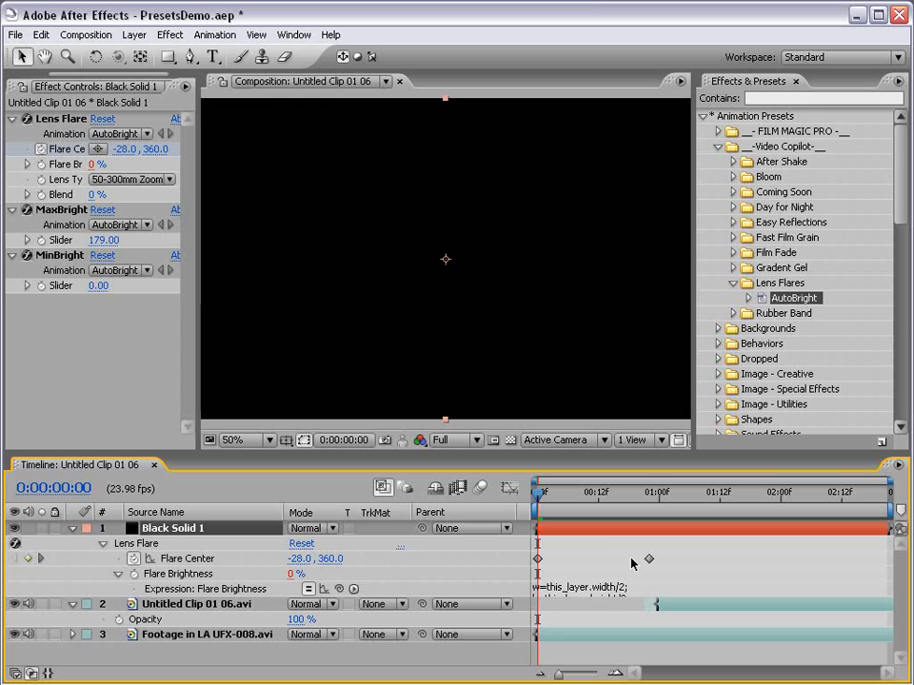
{"action": "left_click", "coordinate": [242, 439]}
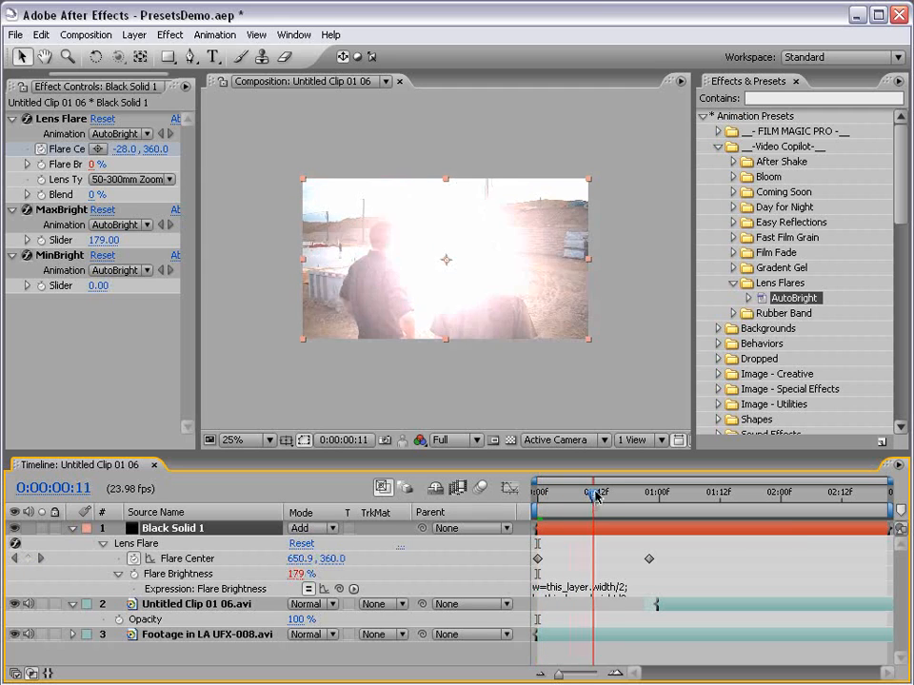
Move the current time to frame 12 and change Black Solid 1's blending mode.
{"action": "left_click", "coordinate": [597, 492]}
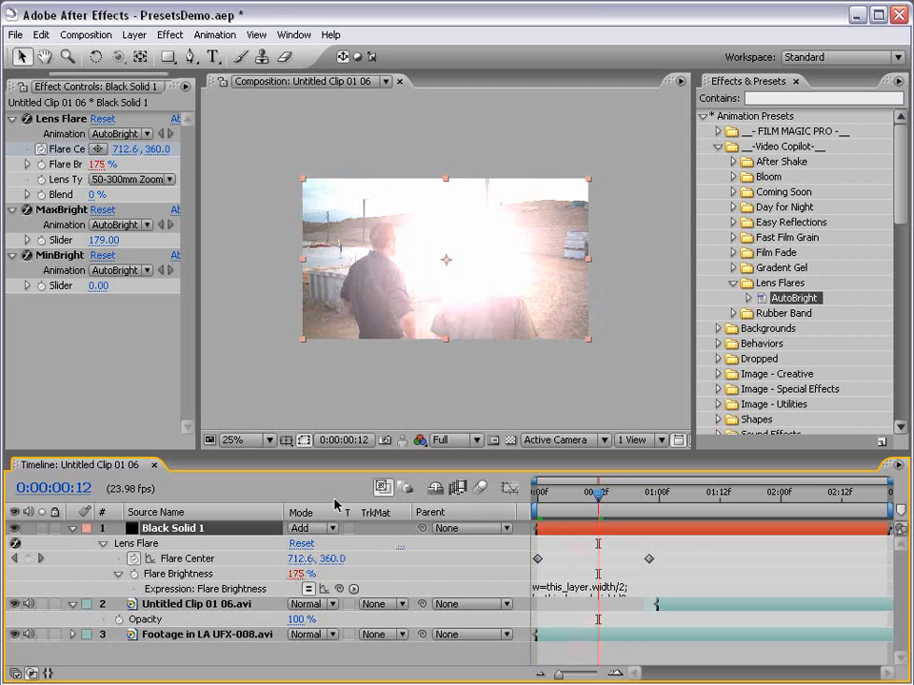
{"action": "left_click", "coordinate": [310, 528]}
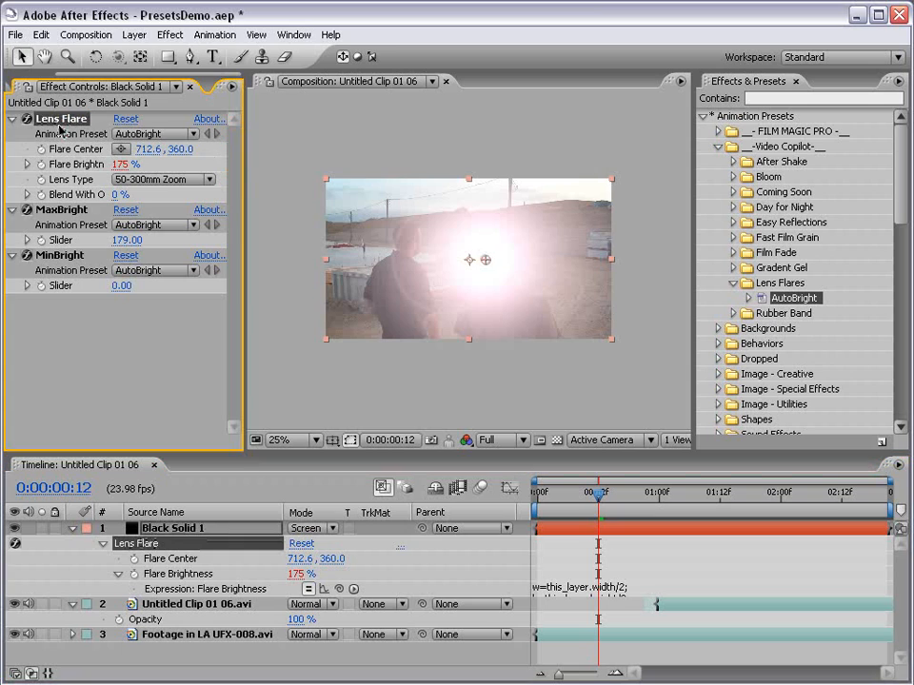
Drag the Flare Center off the top-left corner and back to test automatic brightness.
{"action": "left_click_drag", "start_coordinate": [484, 260], "coordinate": [410, 226]}
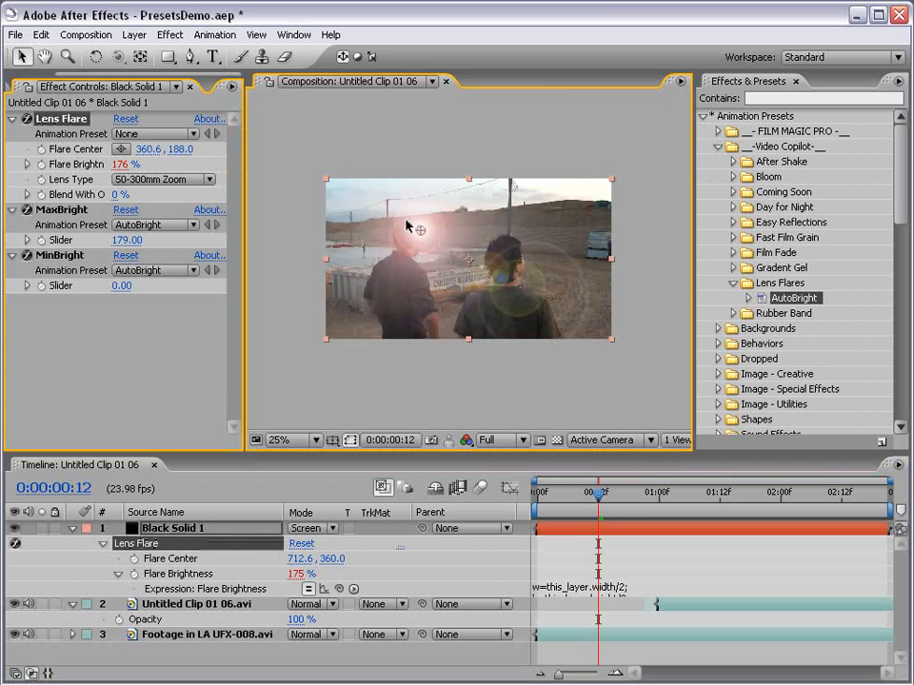
{"action": "left_click_drag", "start_coordinate": [405, 228], "coordinate": [343, 177]}
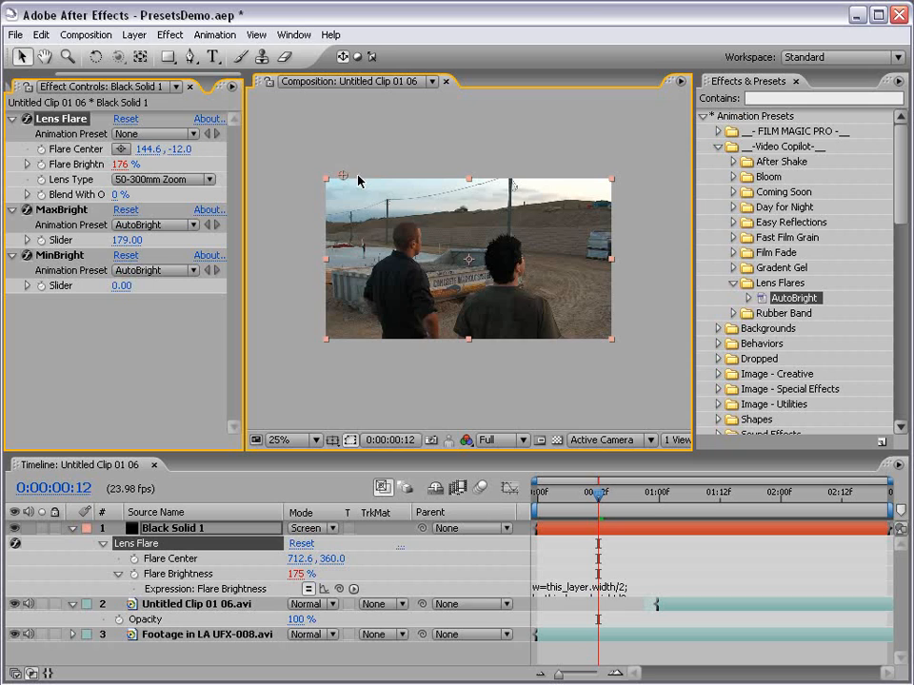
{"action": "left_click_drag", "start_coordinate": [340, 178], "coordinate": [469, 264]}
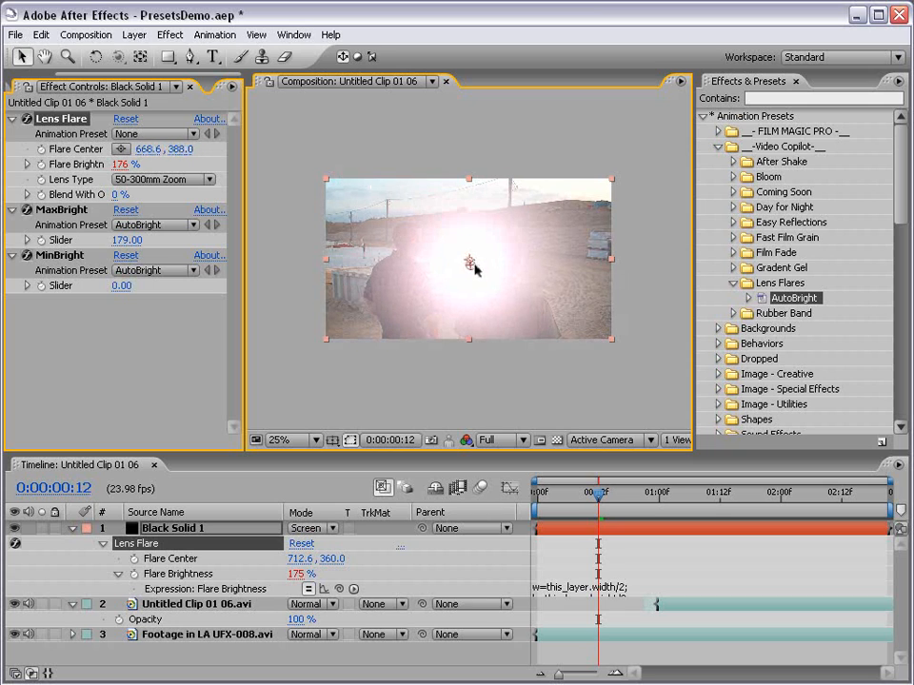
{"action": "left_click_drag", "start_coordinate": [470, 262], "coordinate": [514, 283]}
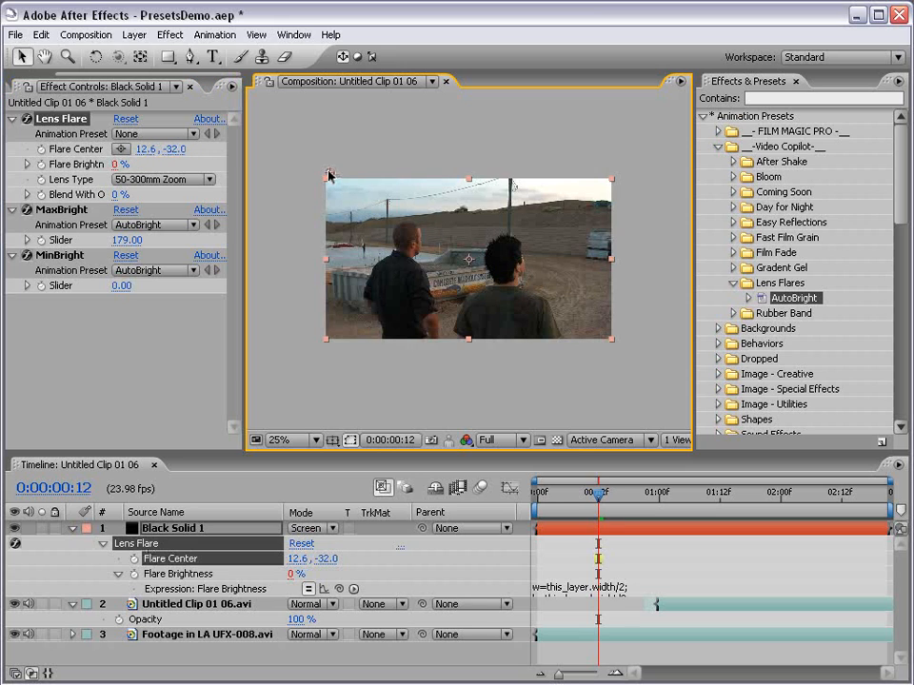
{"action": "left_click_drag", "start_coordinate": [328, 177], "coordinate": [469, 262]}
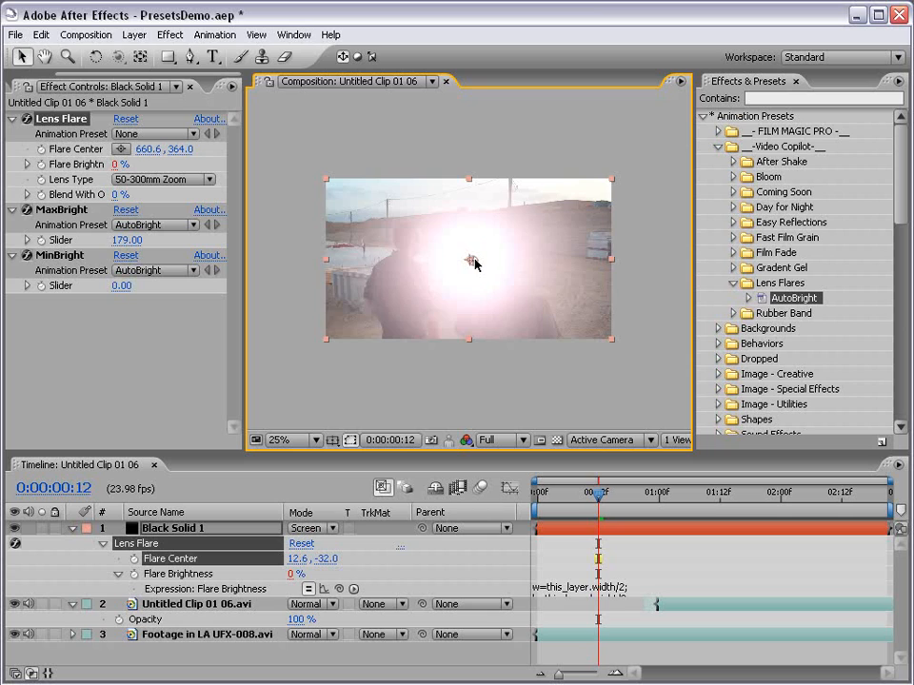
{"action": "left_click_drag", "start_coordinate": [467, 262], "coordinate": [527, 295]}
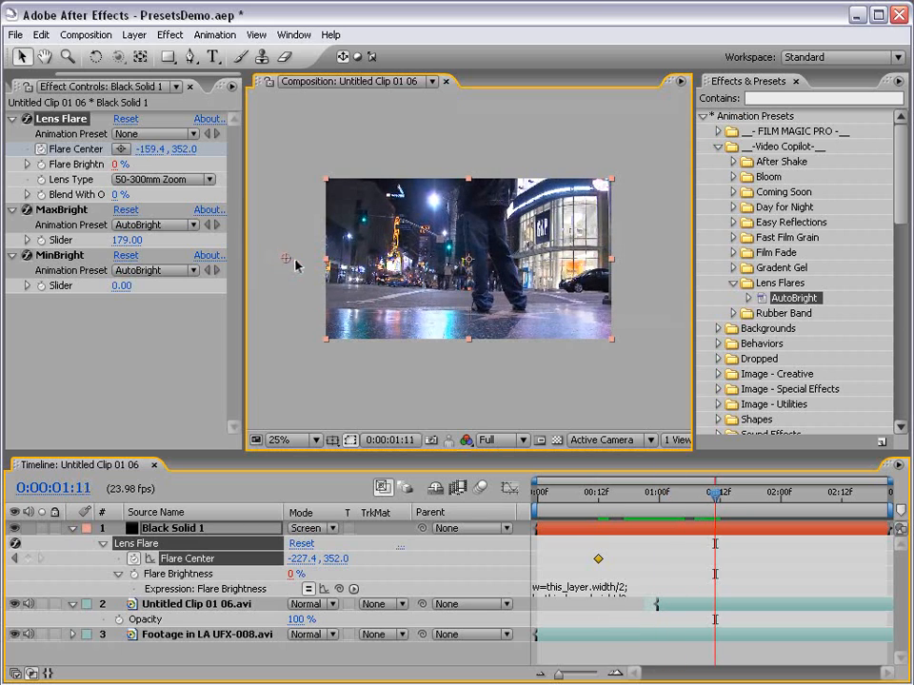
Drag the flare centre off the left edge so it sweeps across the frame.
{"action": "left_click_drag", "start_coordinate": [285, 258], "coordinate": [655, 258]}
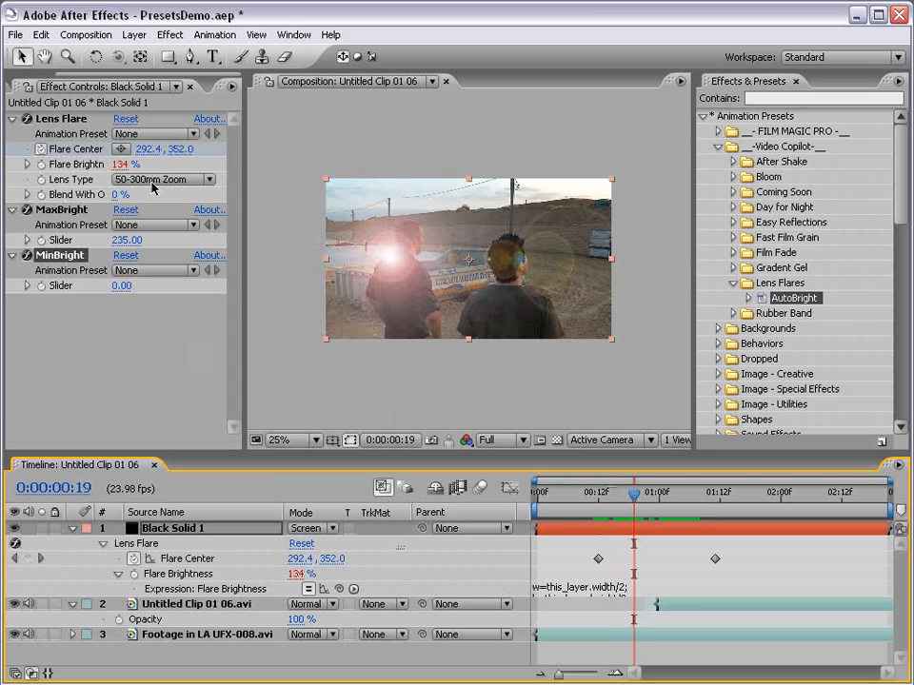
Set the Lens Flare's Lens Type to 105mm Prime.
{"action": "left_click", "coordinate": [162, 179]}
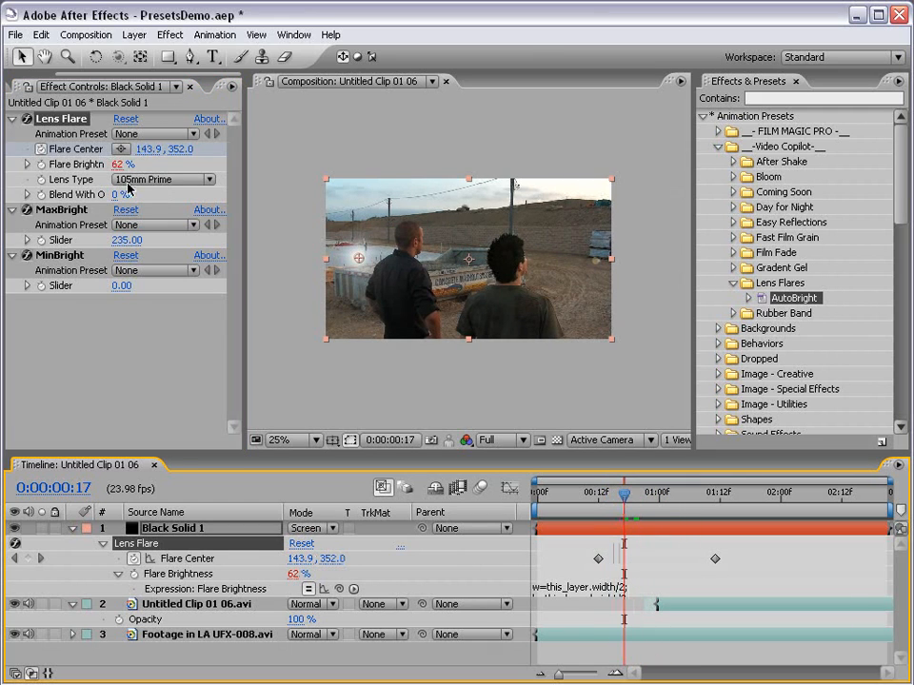
{"action": "left_click", "coordinate": [170, 35]}
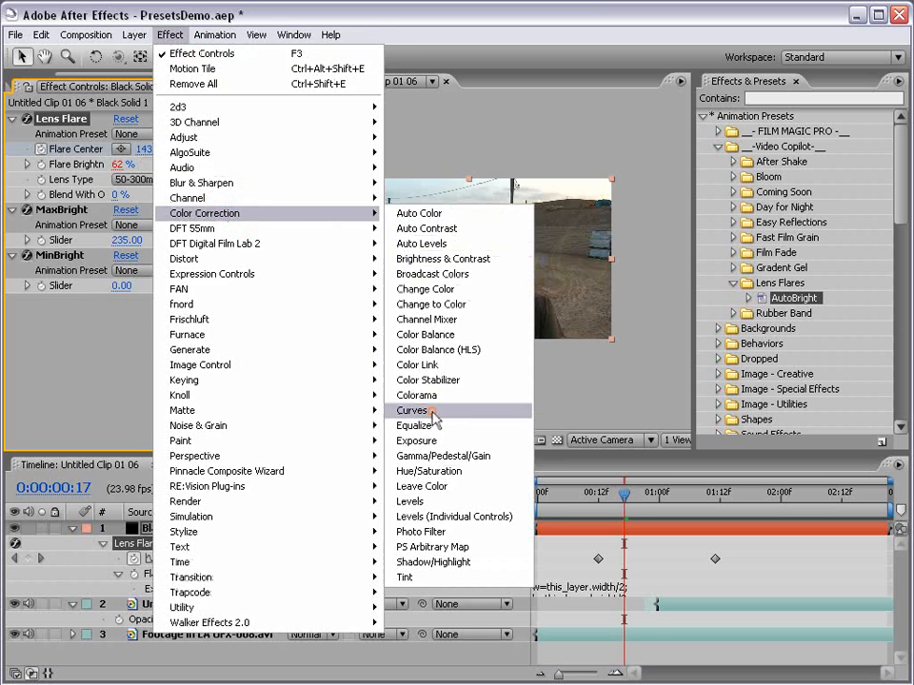
Add a Curves effect and bend the Red channel curve to reduce red.
{"action": "left_click", "coordinate": [412, 411]}
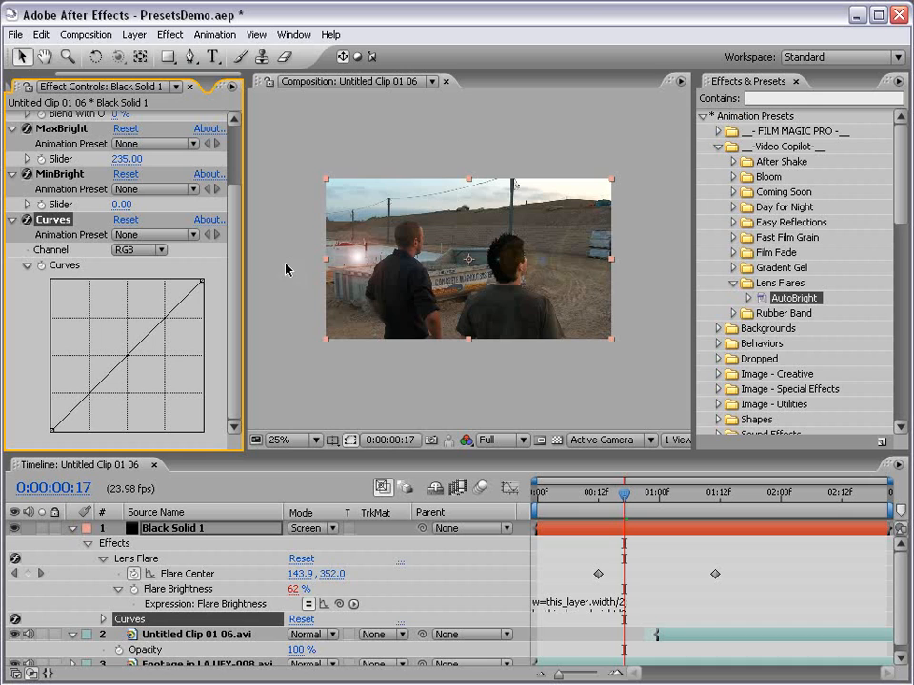
{"action": "left_click_drag", "start_coordinate": [124, 357], "coordinate": [91, 315]}
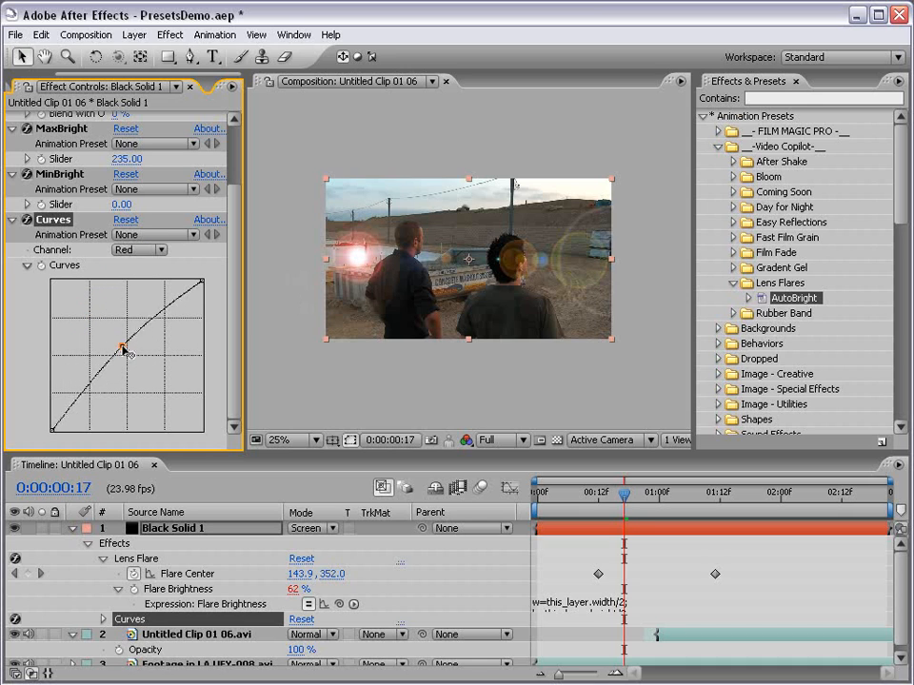
{"action": "left_click_drag", "start_coordinate": [123, 347], "coordinate": [162, 369]}
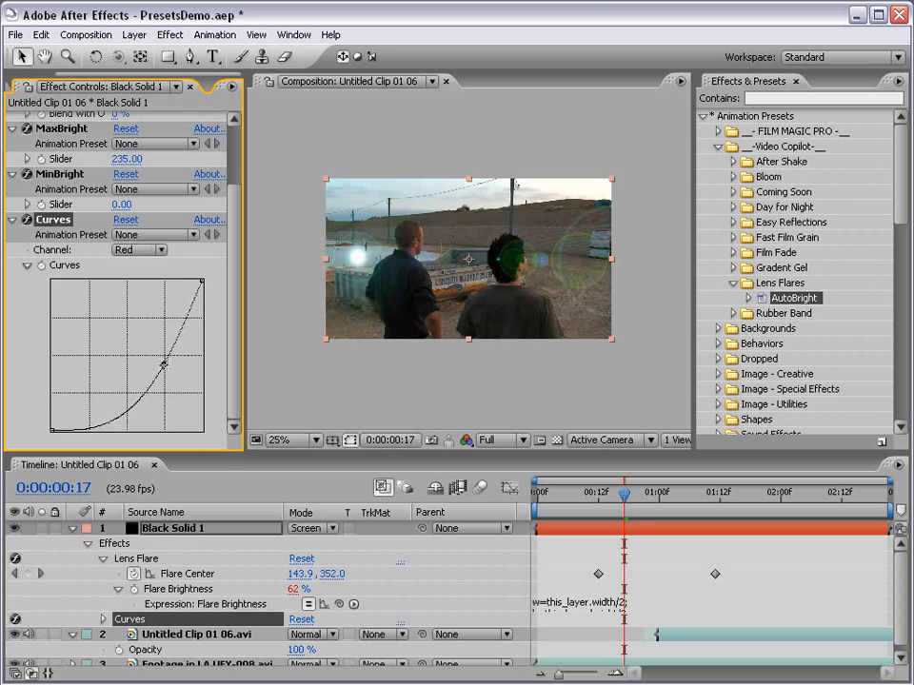
Switch Curves to the Green channel and raise its curve.
{"action": "left_click", "coordinate": [157, 249]}
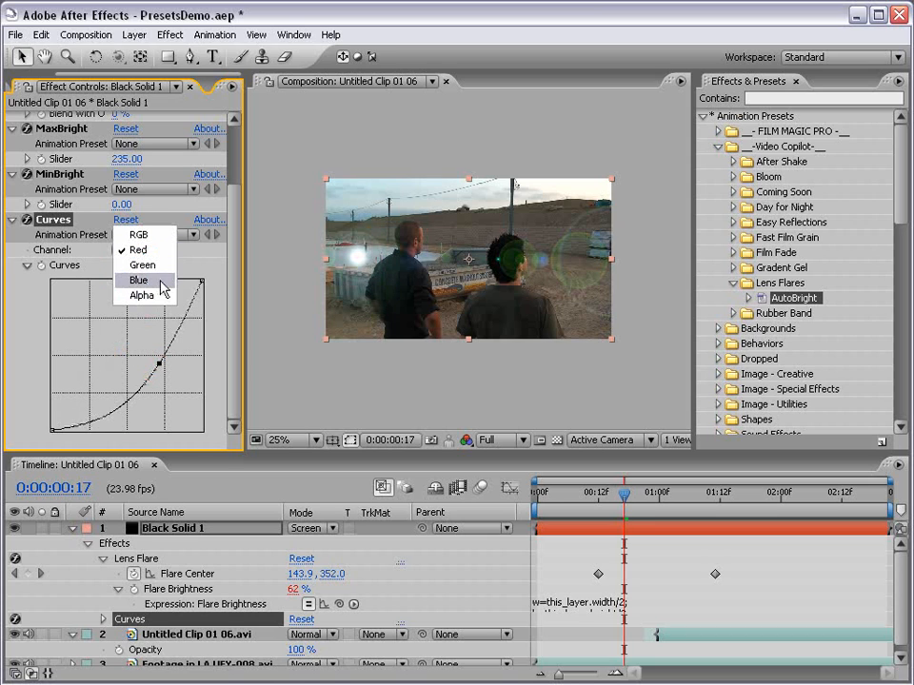
{"action": "left_click", "coordinate": [138, 280]}
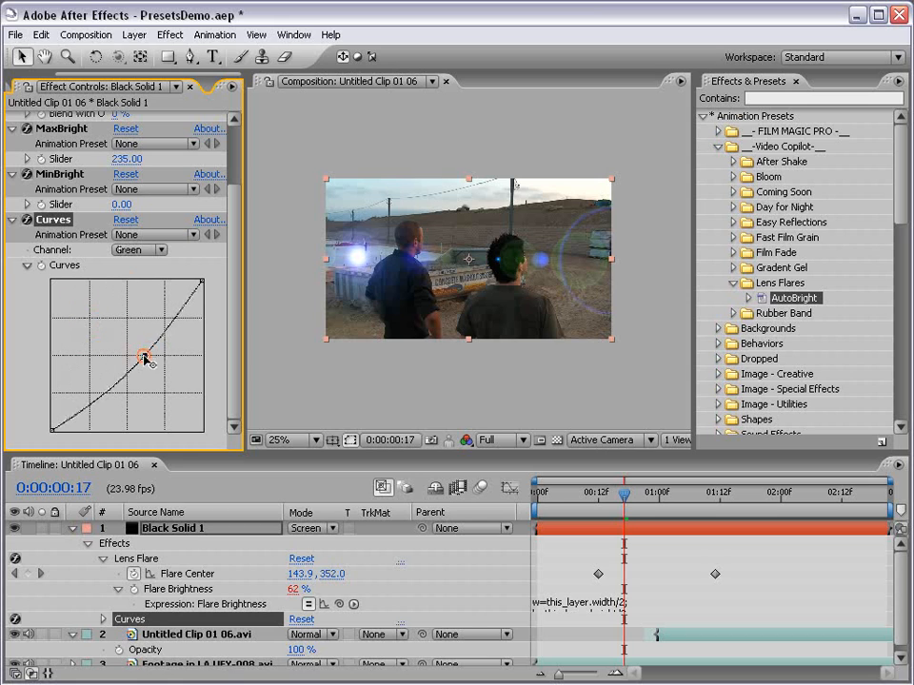
{"action": "left_click_drag", "start_coordinate": [143, 357], "coordinate": [146, 344]}
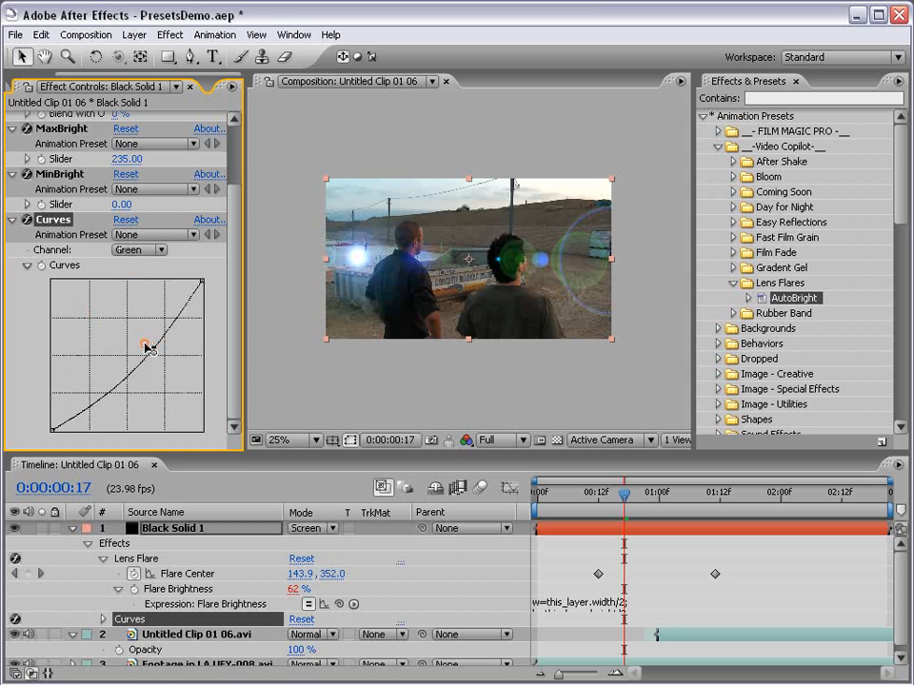
{"action": "left_click_drag", "start_coordinate": [145, 344], "coordinate": [129, 328]}
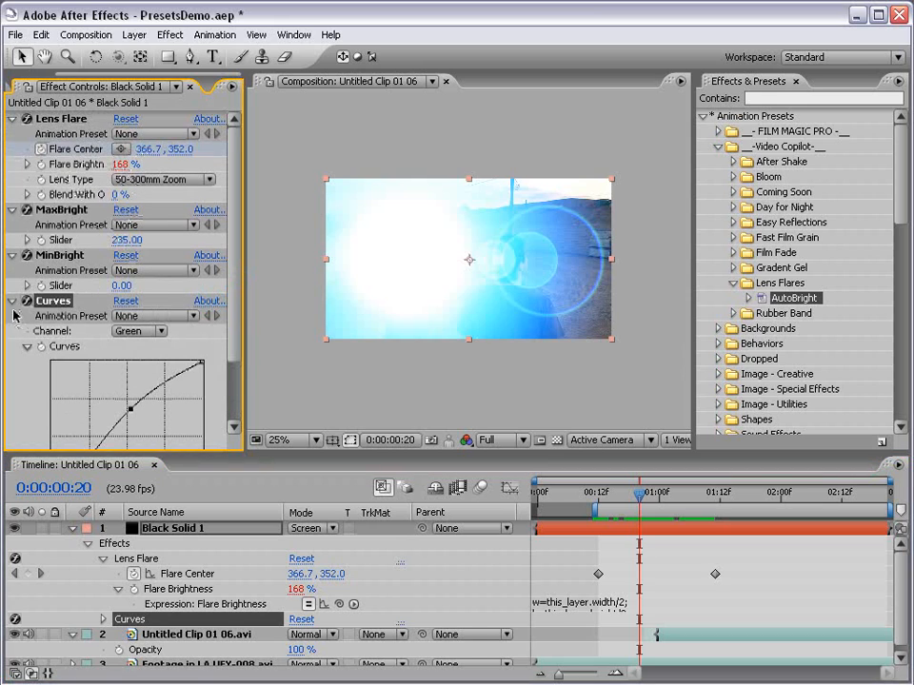
Collapse the Curves effect in Effect Controls.
{"action": "left_click", "coordinate": [12, 300]}
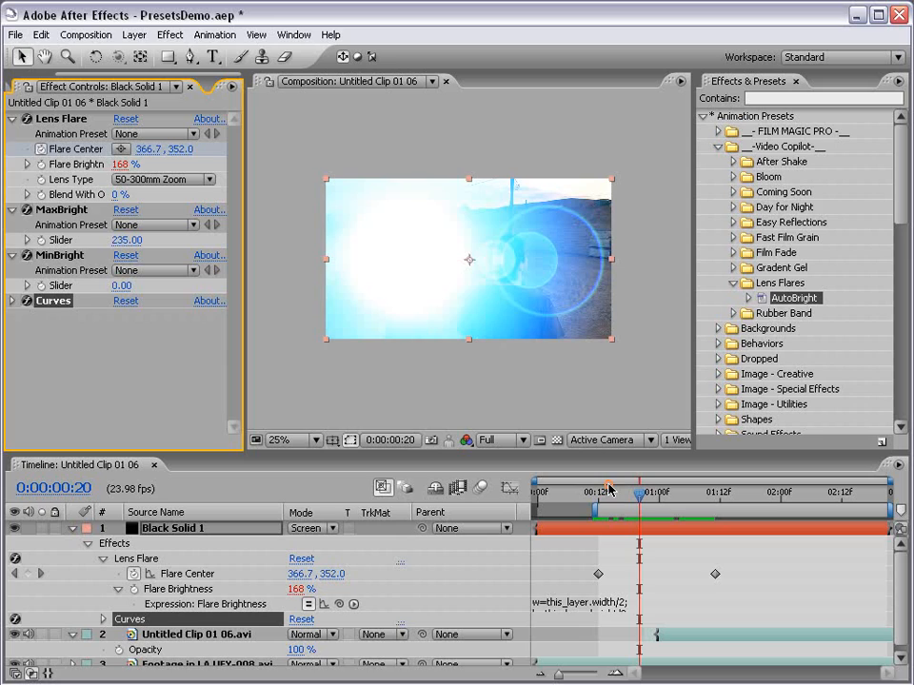